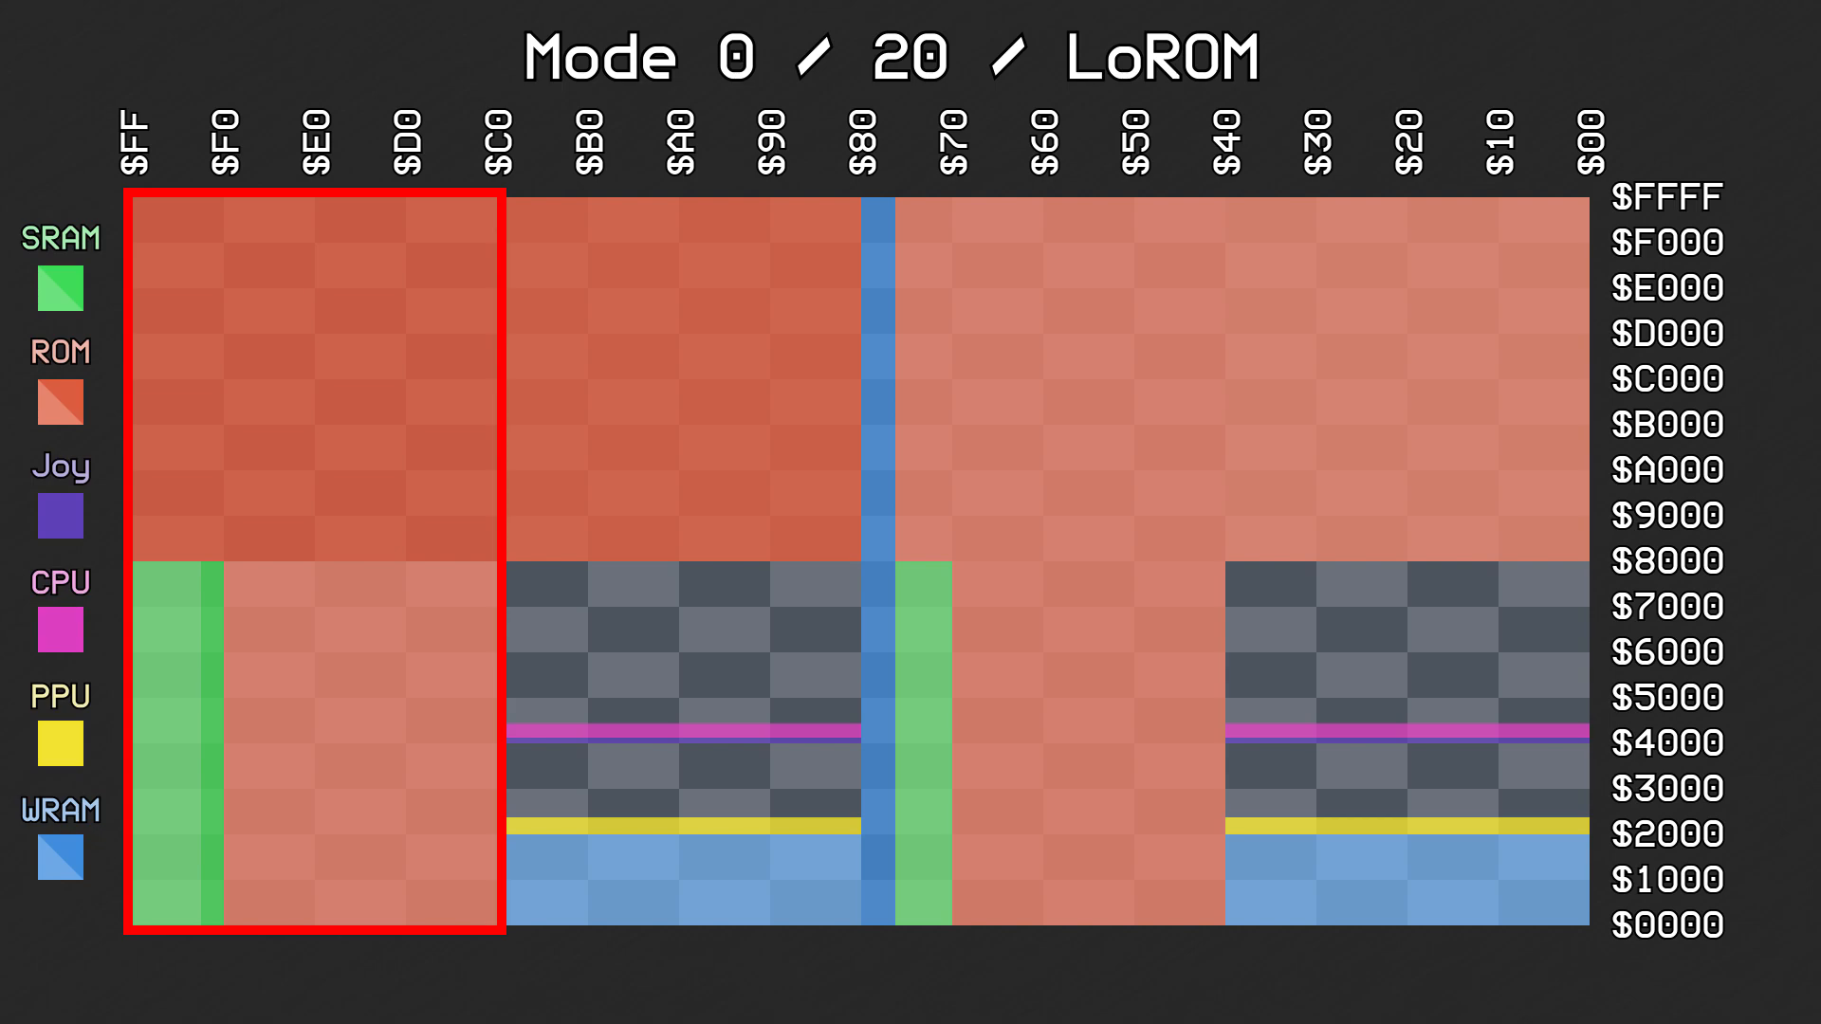
pyautogui.moveTo(278, 592)
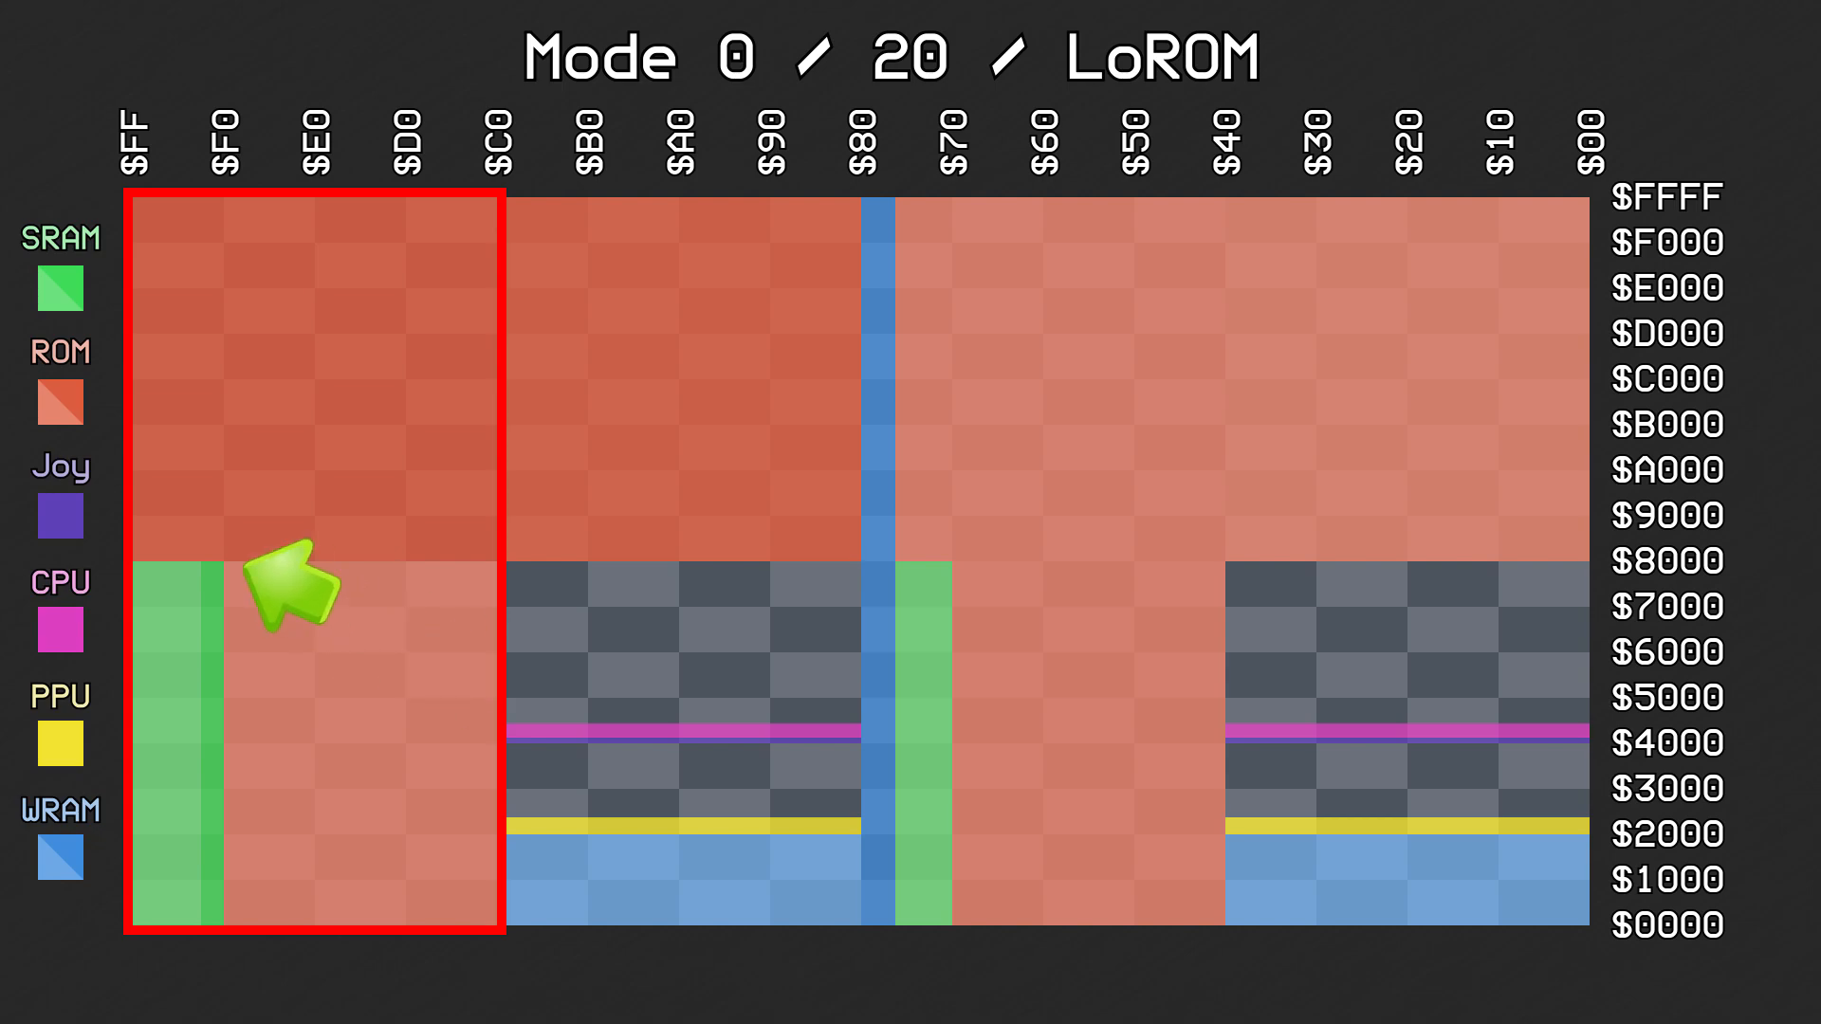
pyautogui.moveTo(226, 569)
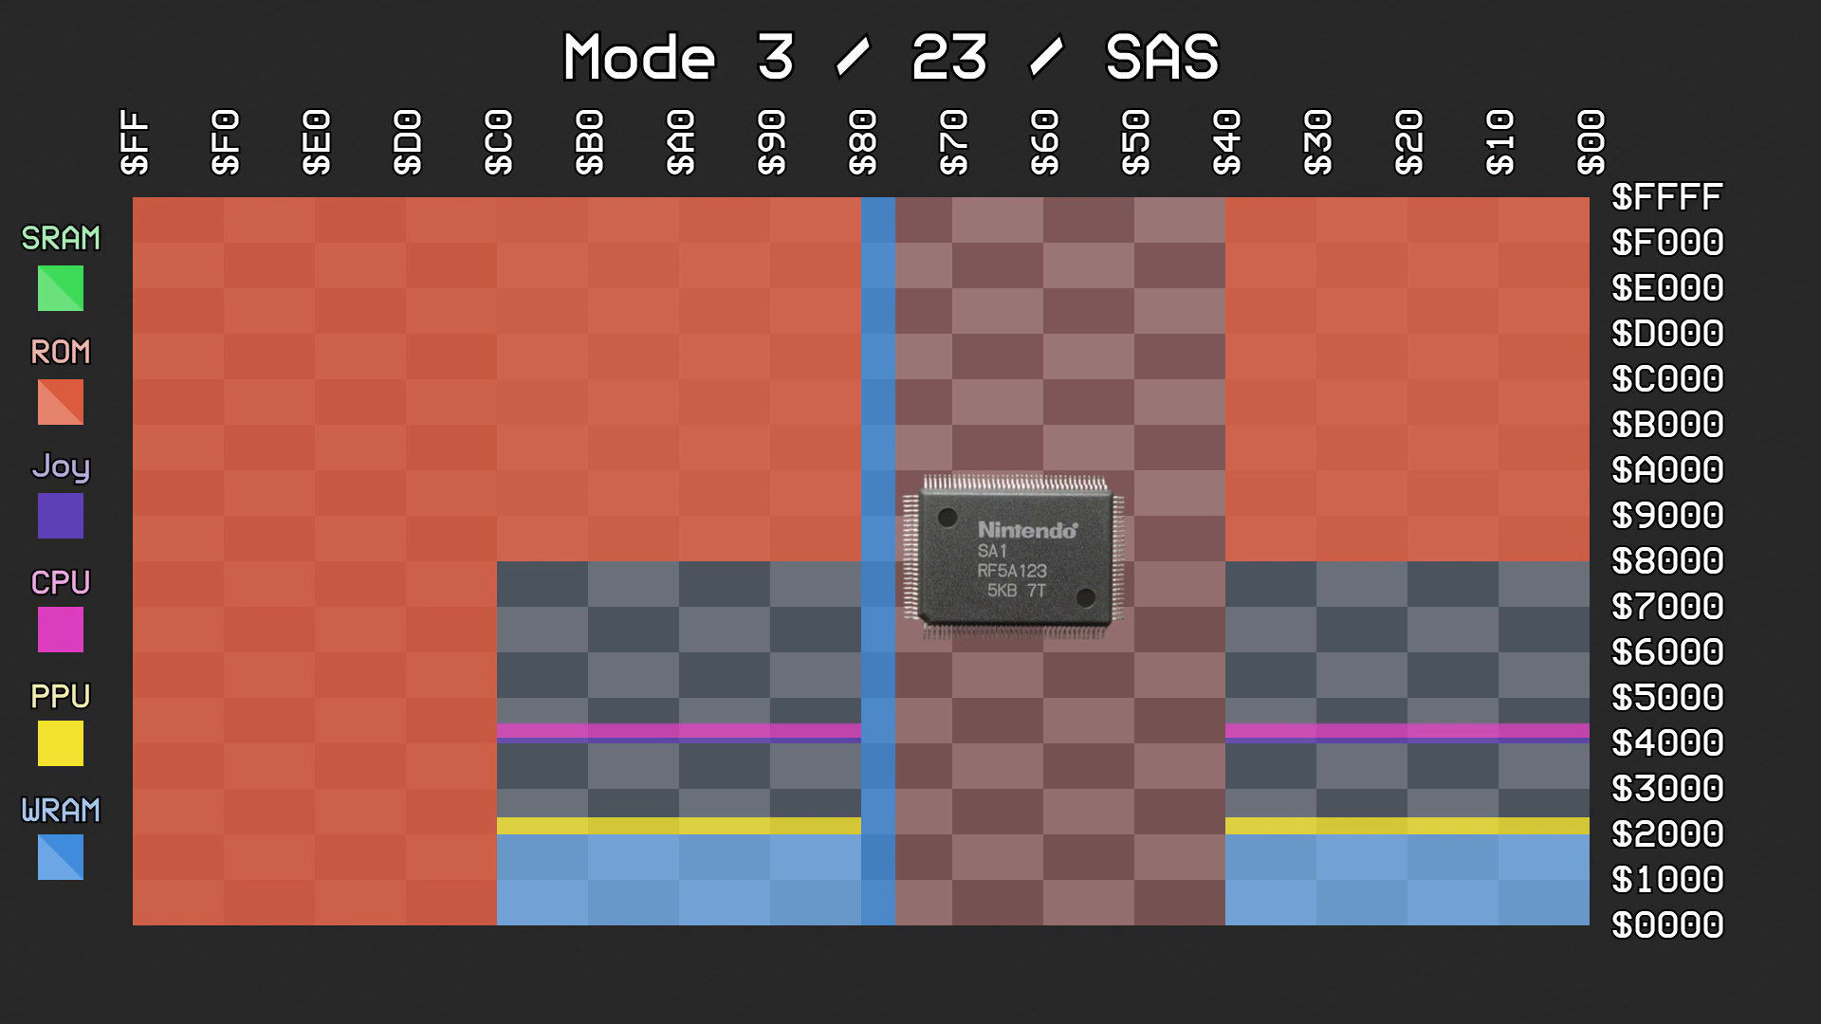
pyautogui.click(59, 289)
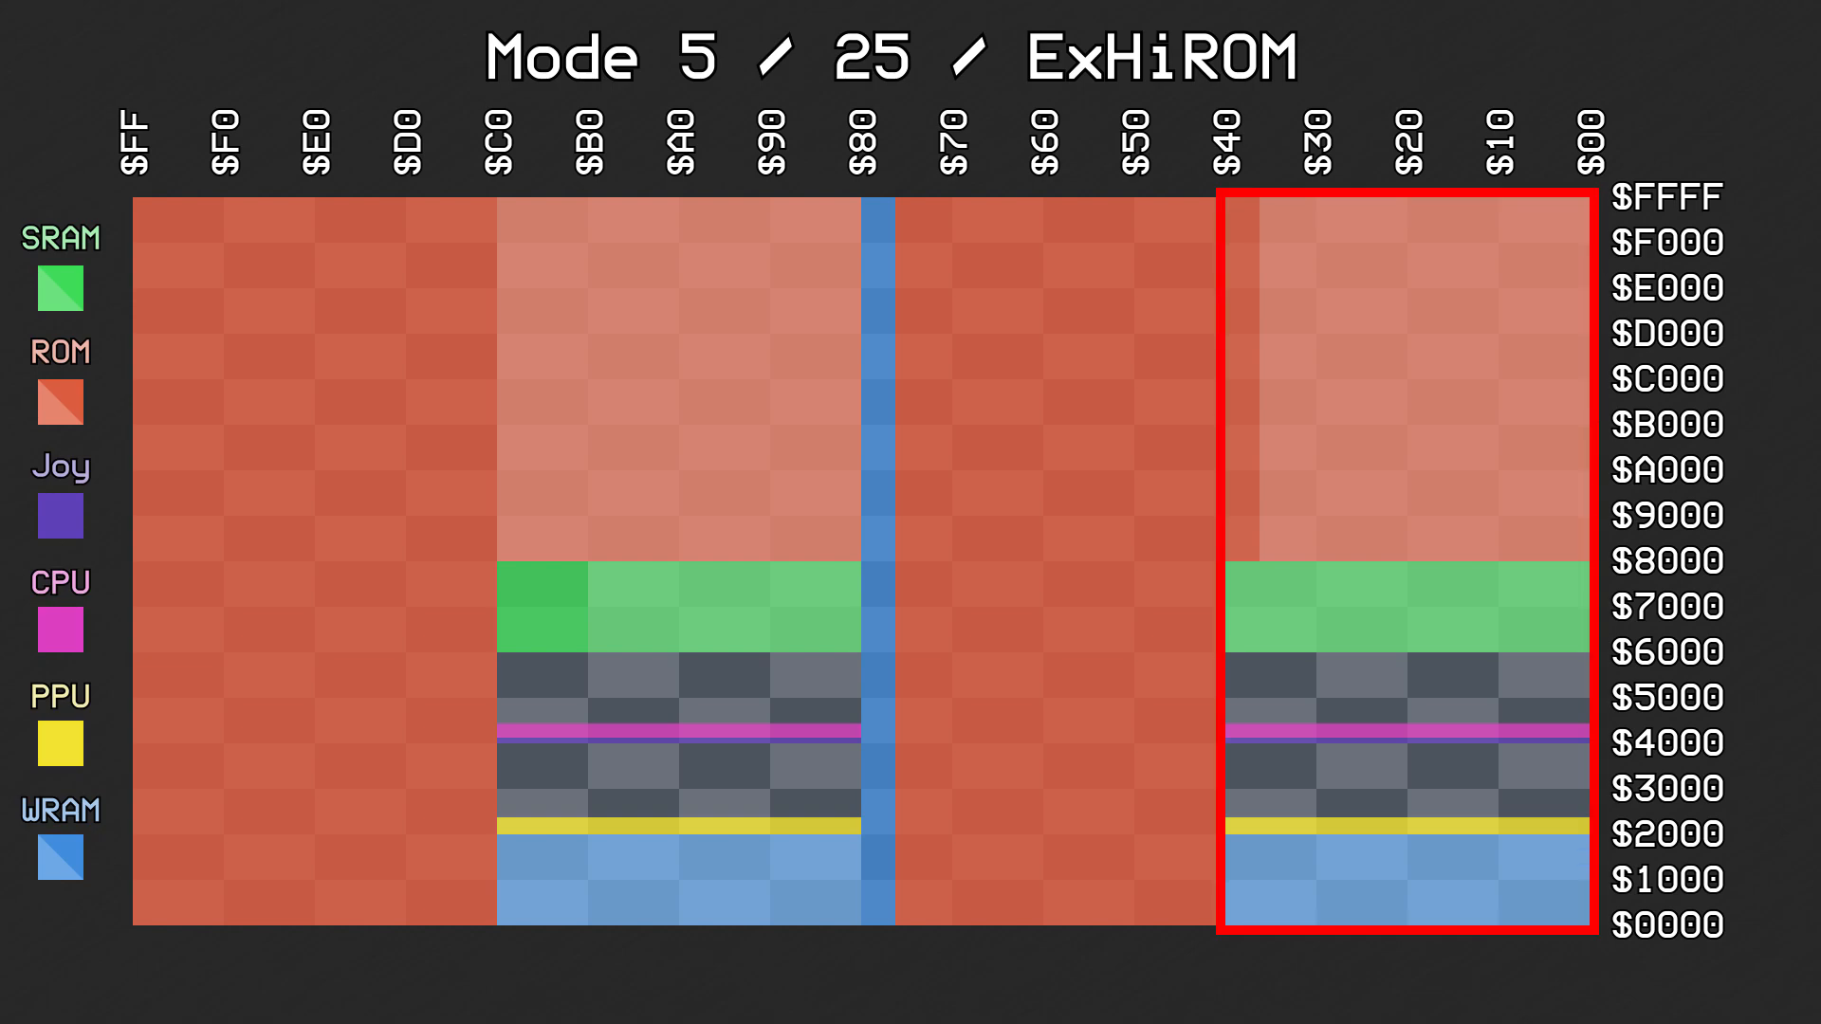
pyautogui.moveTo(1313, 558)
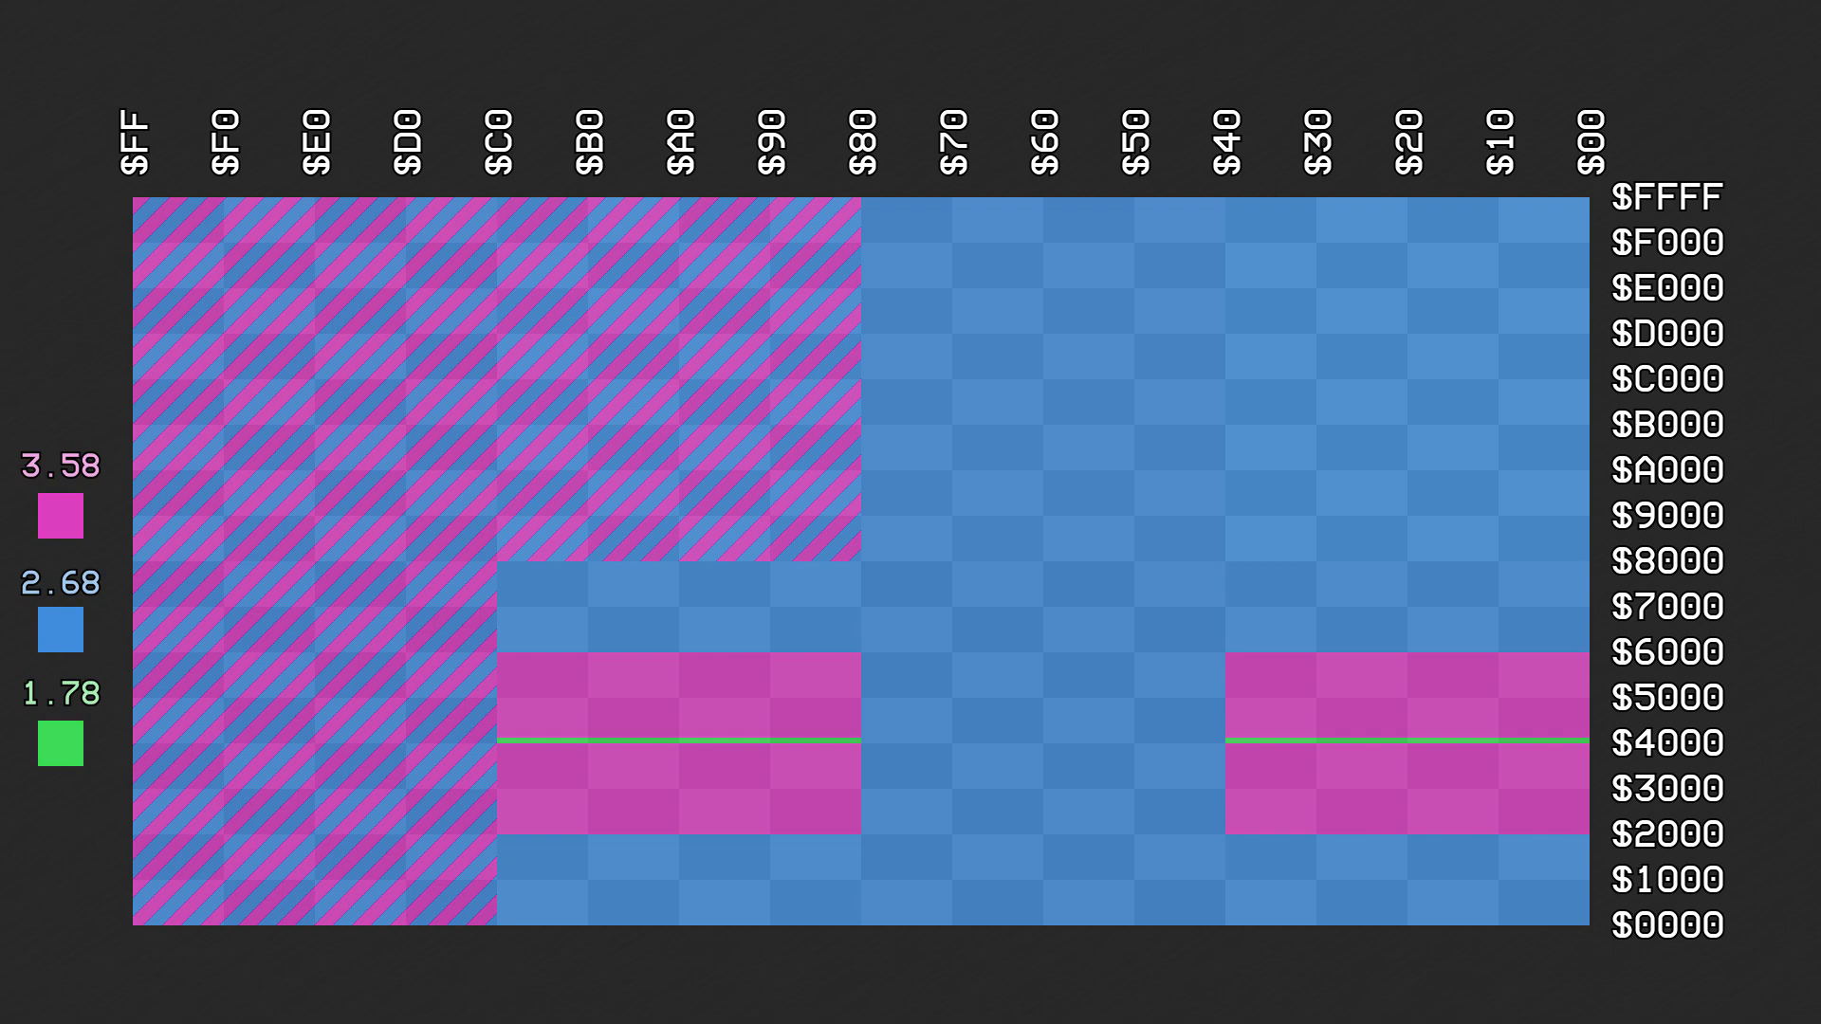
pyautogui.moveTo(721, 431)
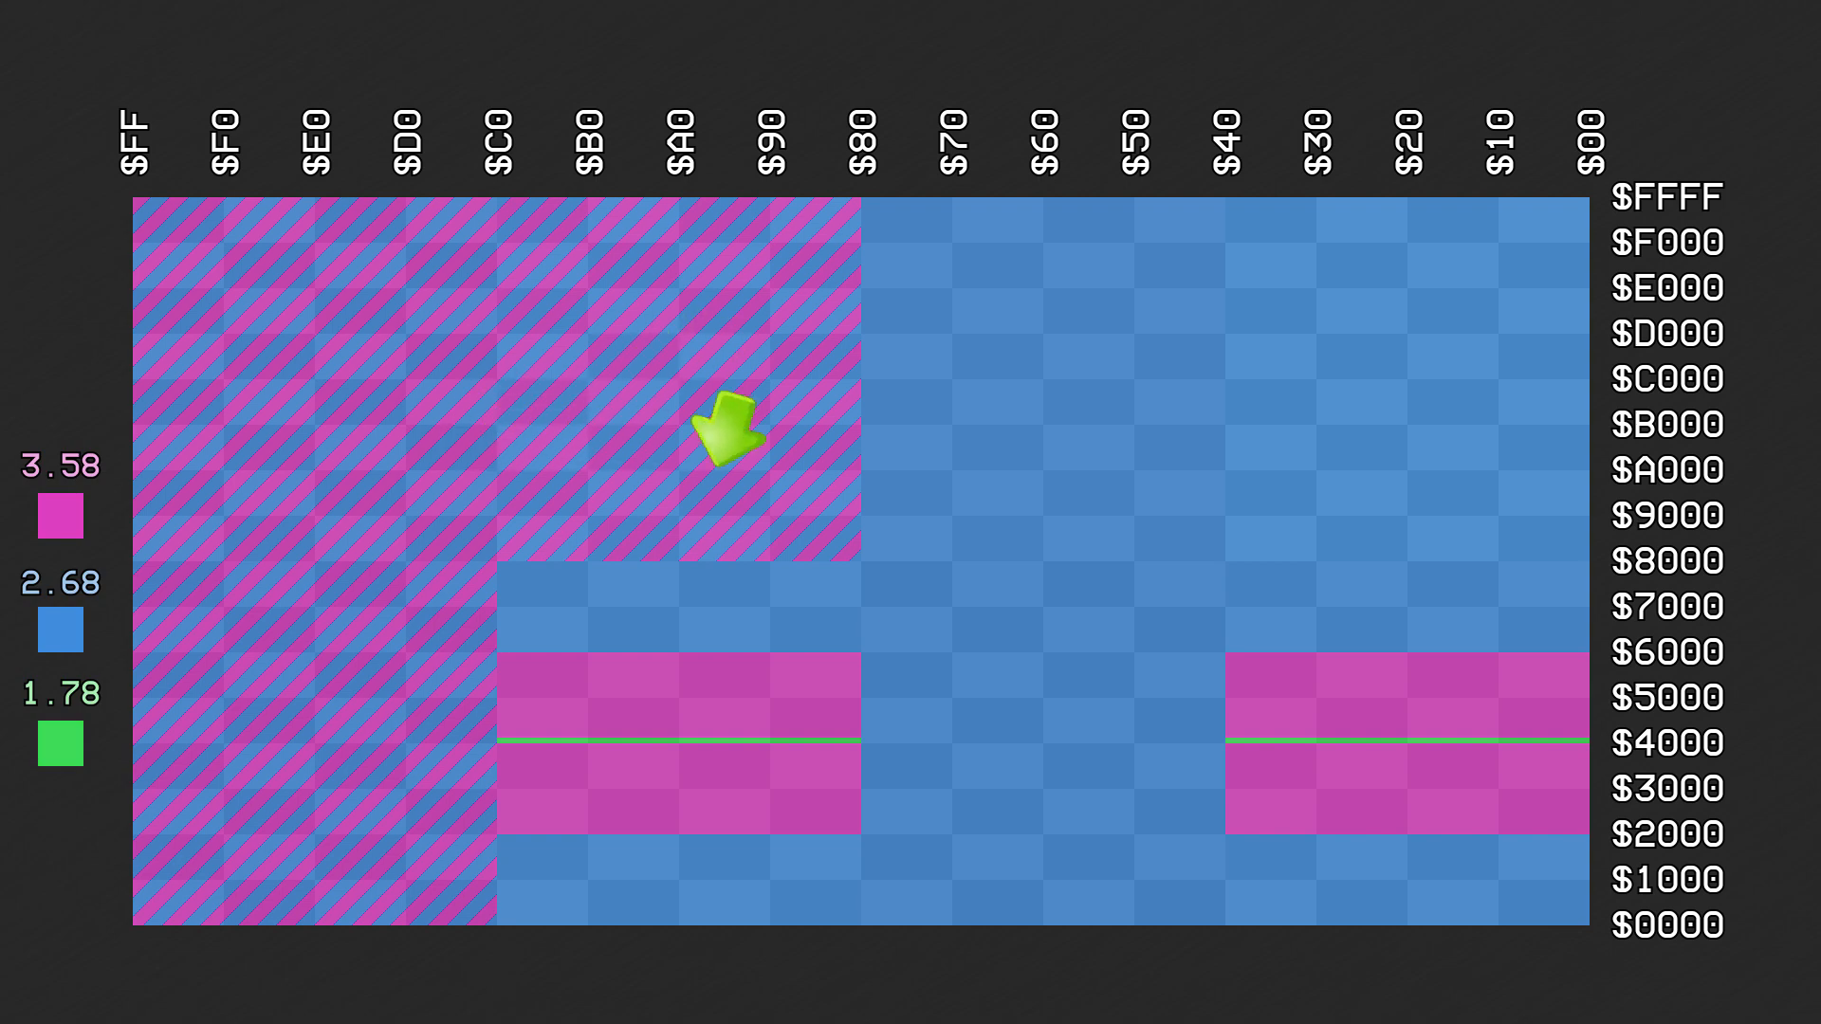
pyautogui.moveTo(1116, 430)
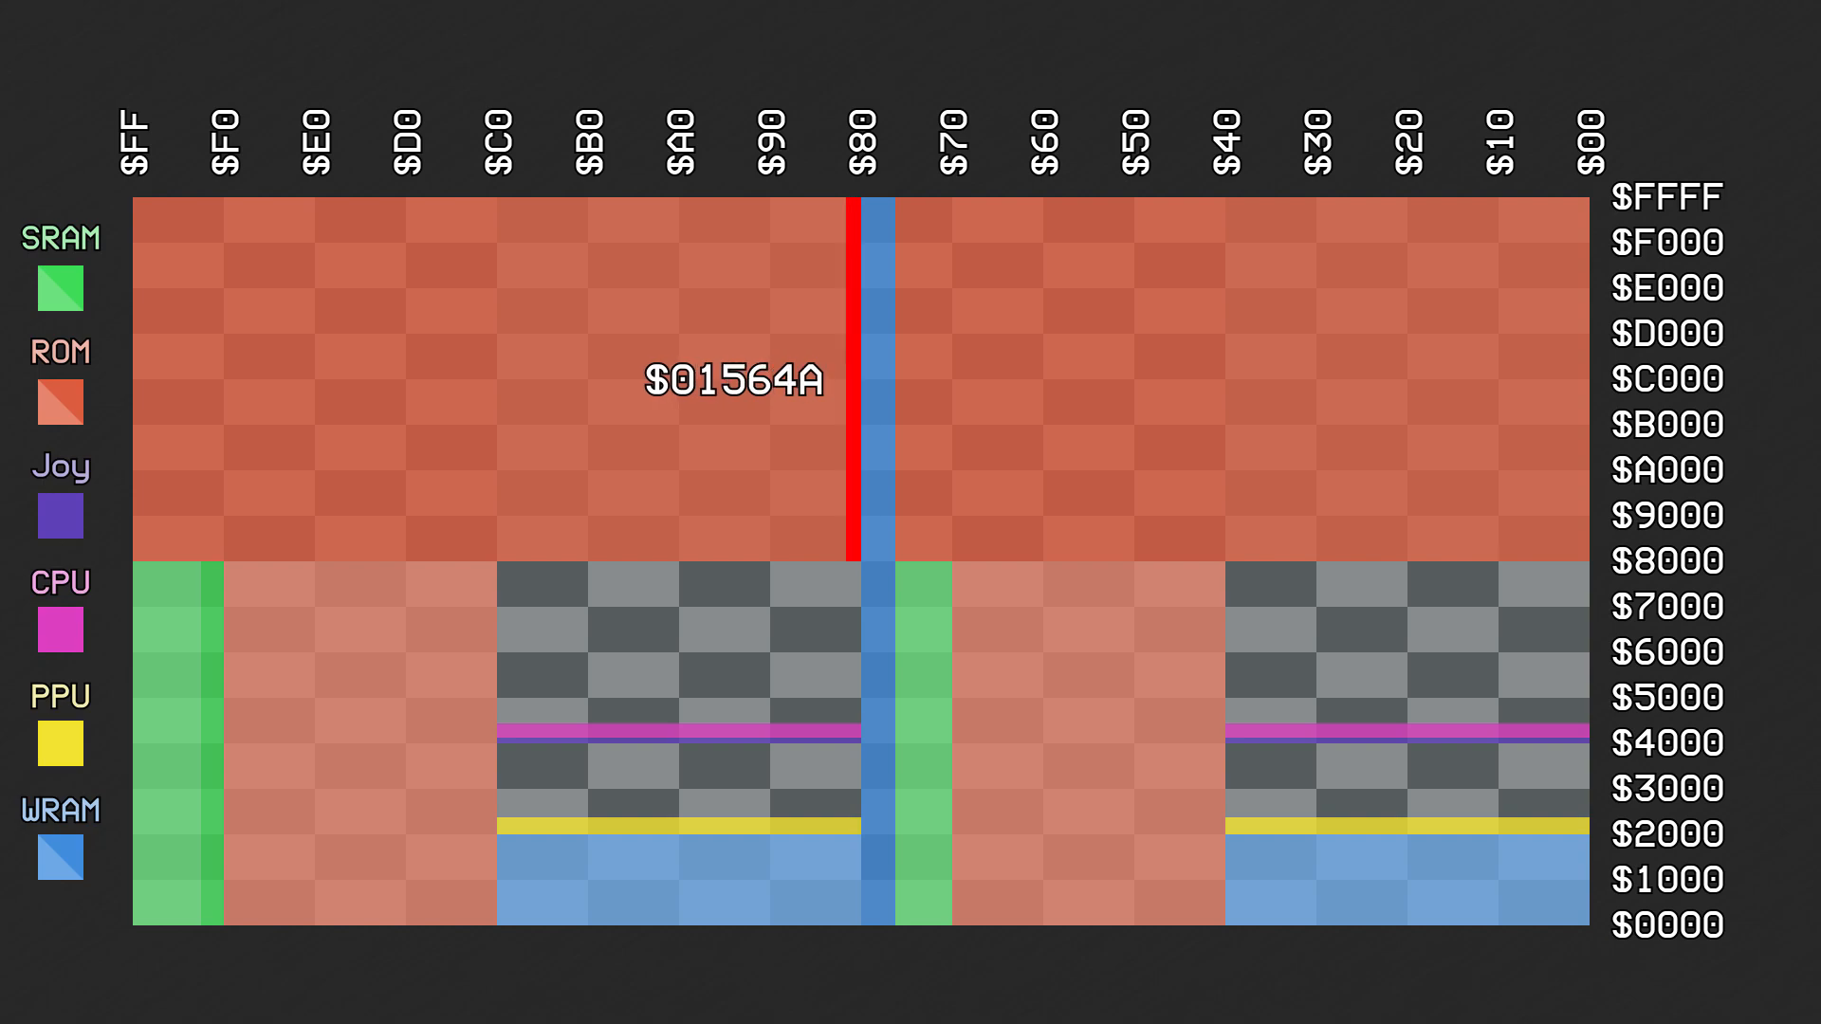
pyautogui.moveTo(1580, 199)
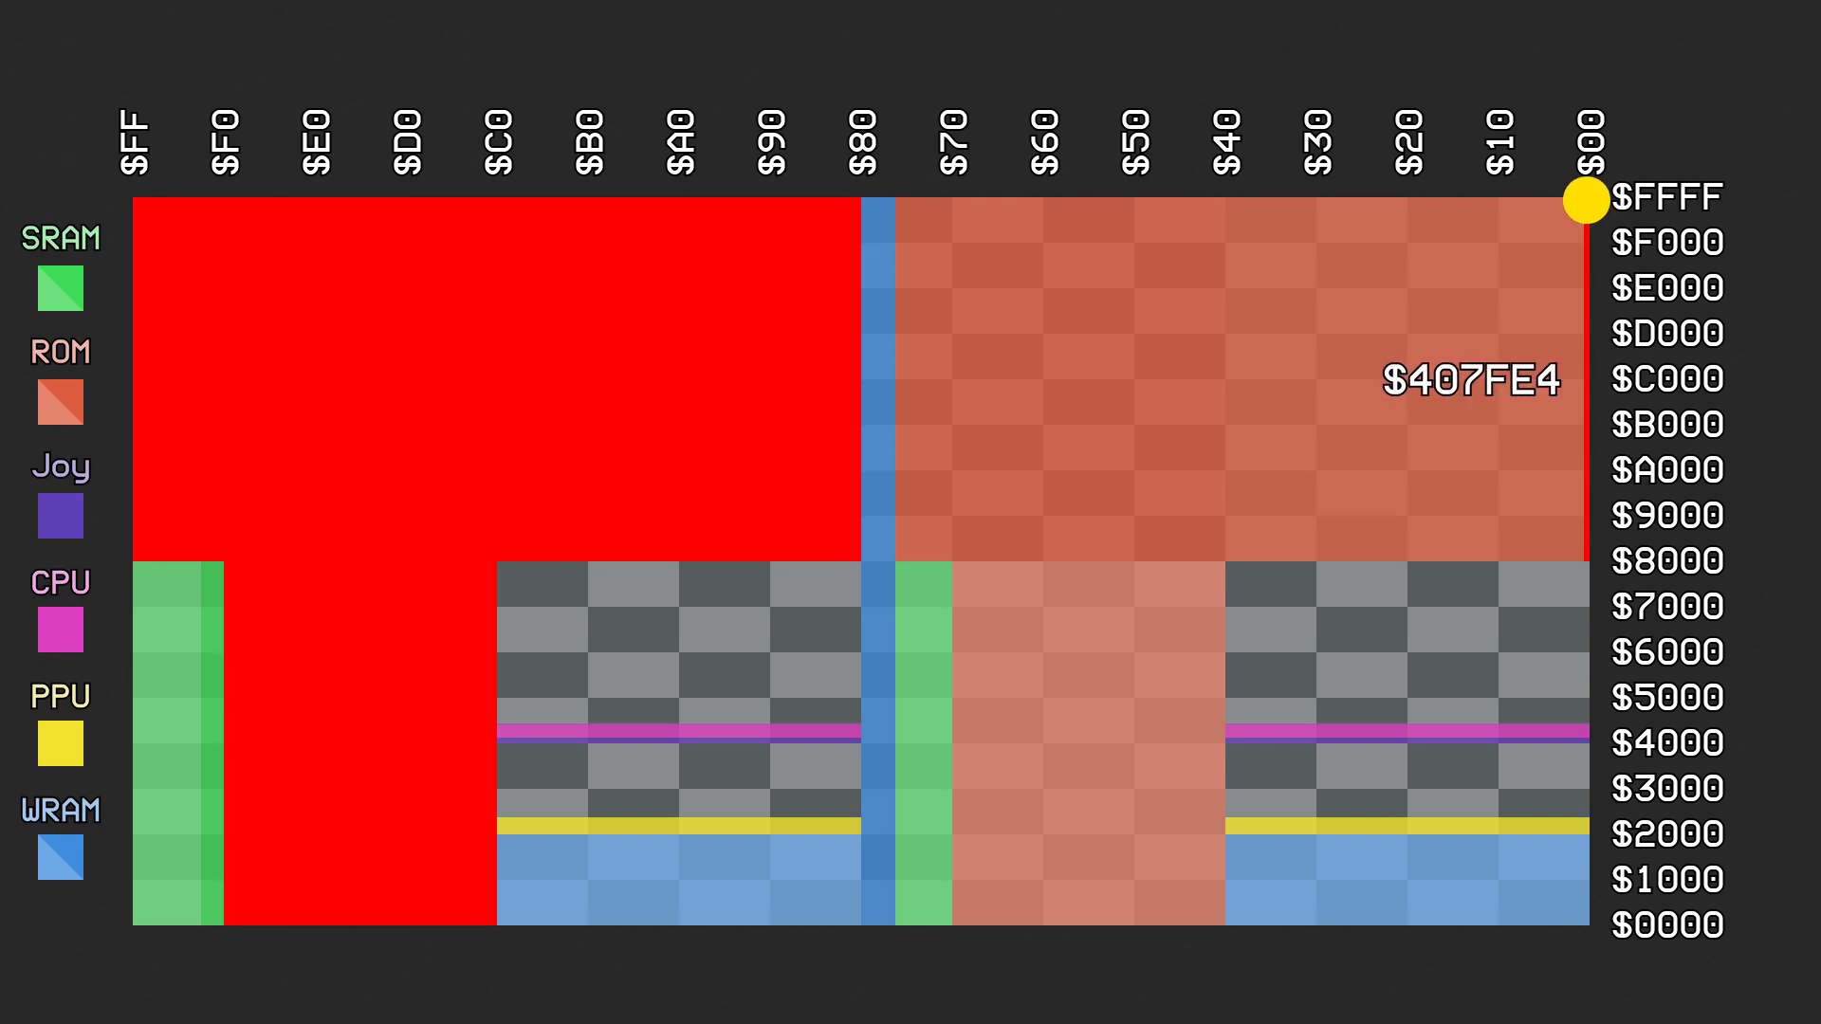